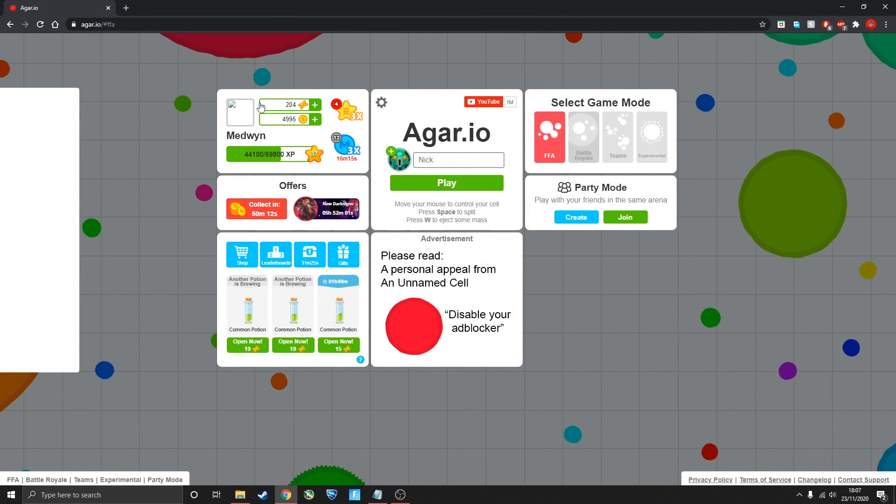
Preview the custom skin editor from the Skins collection and close it again
{"action": "left_click", "coordinate": [240, 112]}
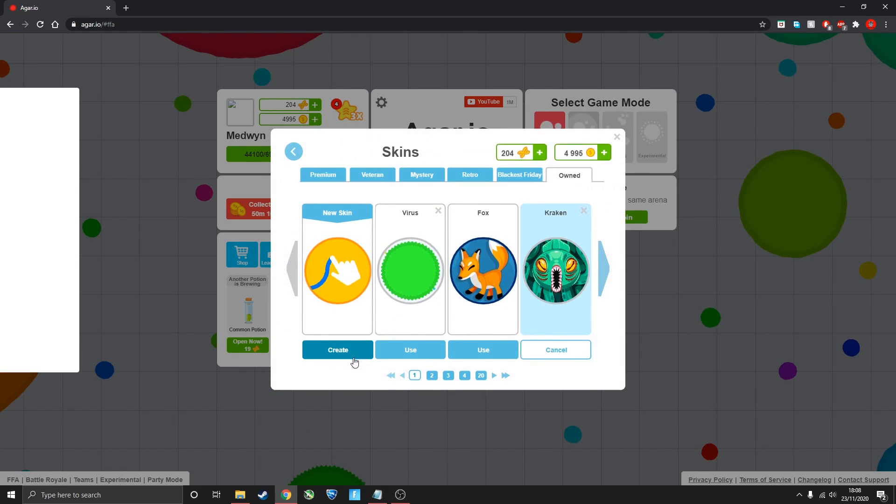
{"action": "left_click", "coordinate": [337, 350]}
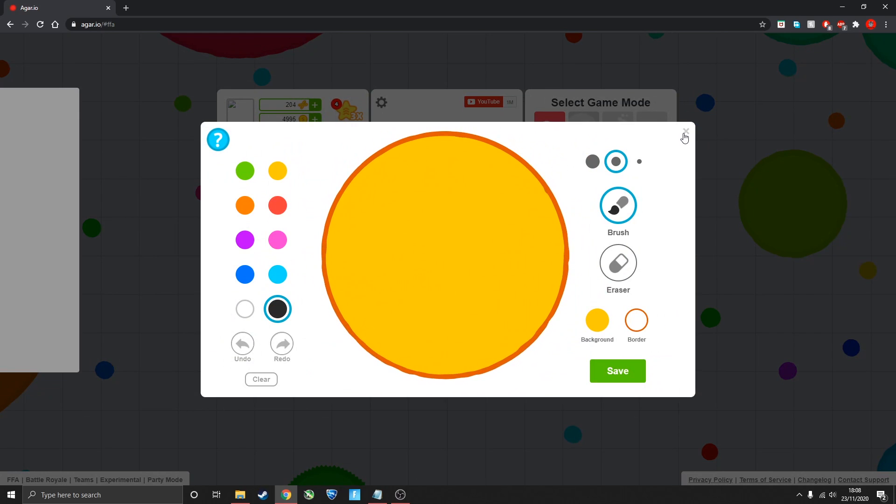
{"action": "left_click", "coordinate": [685, 137]}
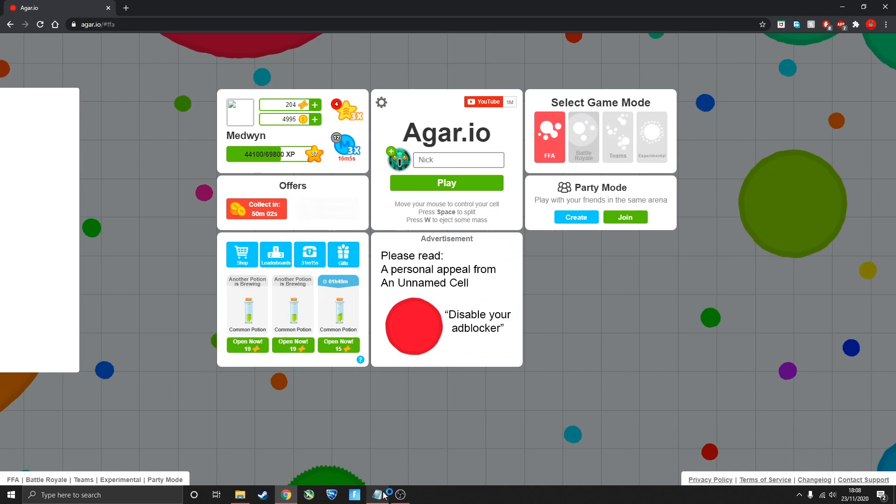
Add Tampermonkey to Chrome and bring up the notes with the agartool.io link
{"action": "left_click", "coordinate": [376, 495]}
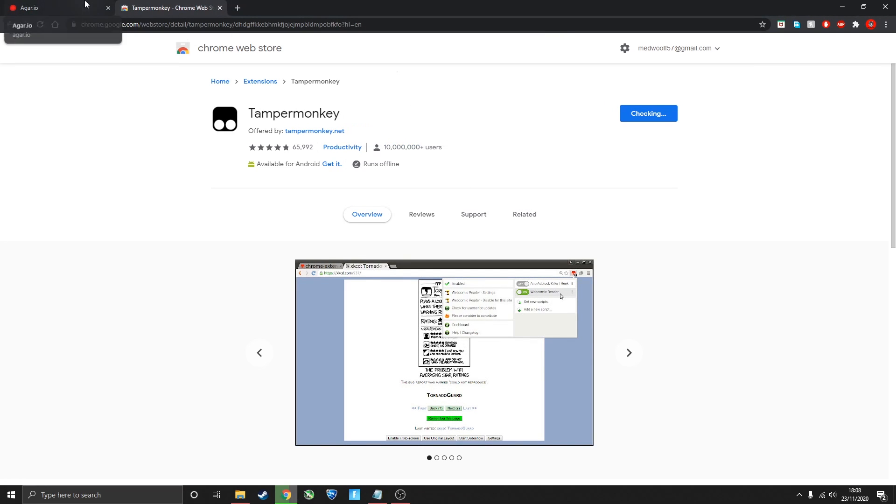
{"action": "left_click", "coordinate": [647, 113]}
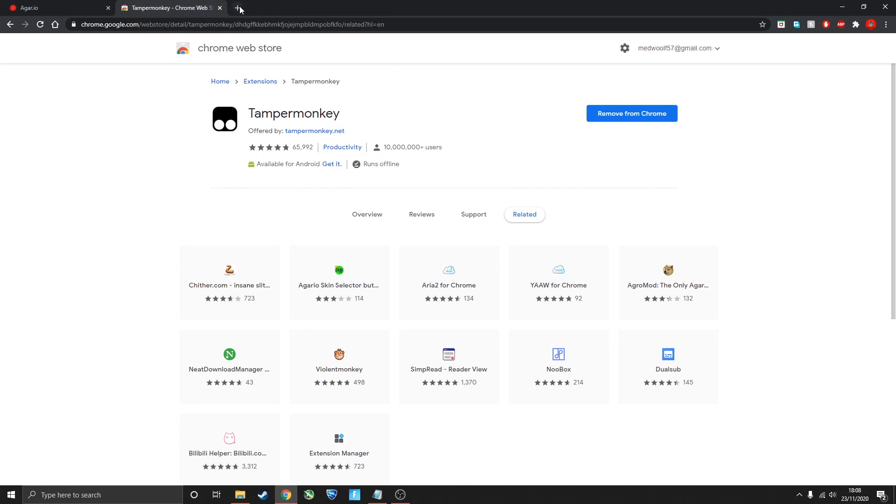
{"action": "left_click", "coordinate": [236, 8]}
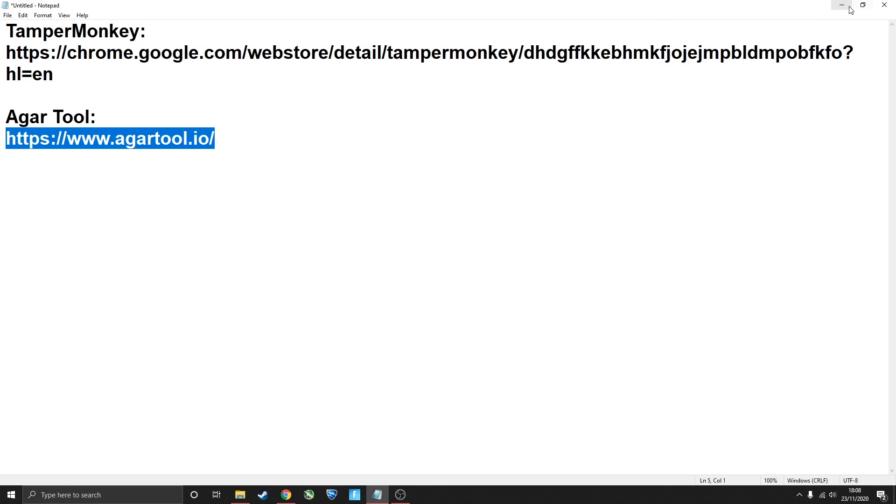
Install the Agar Tool userscript from agartool.io via Tampermonkey and close the site tab
{"action": "left_click", "coordinate": [285, 495]}
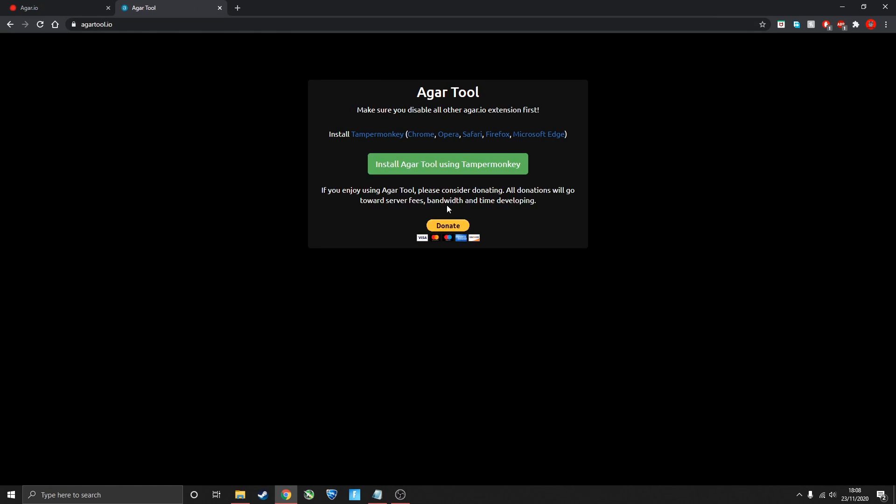
{"action": "left_click", "coordinate": [447, 164]}
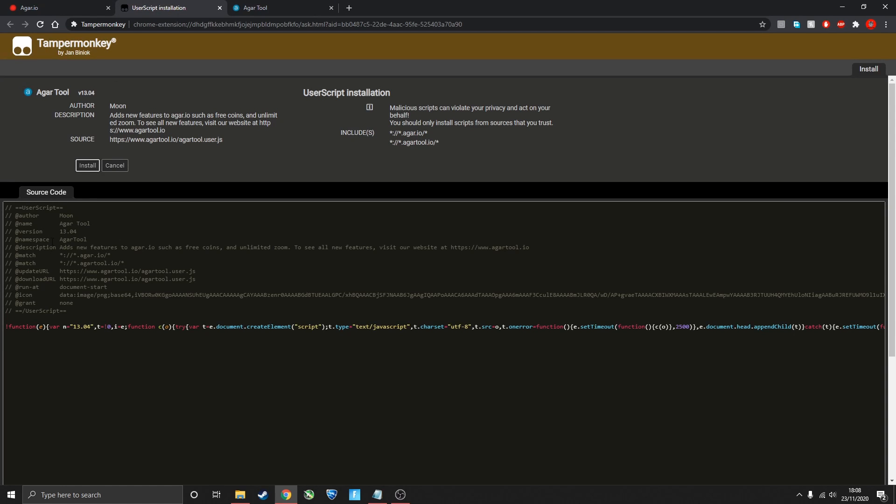
{"action": "mouse_move", "coordinate": [79, 182]}
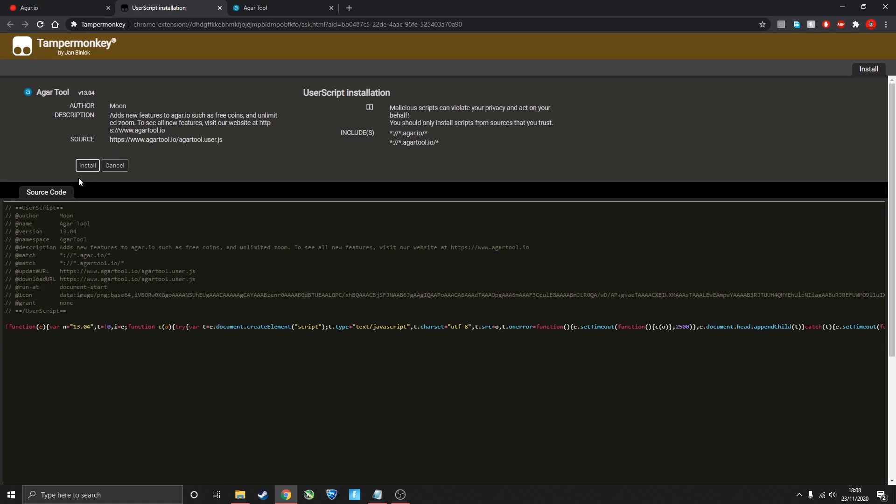
{"action": "left_click", "coordinate": [219, 7]}
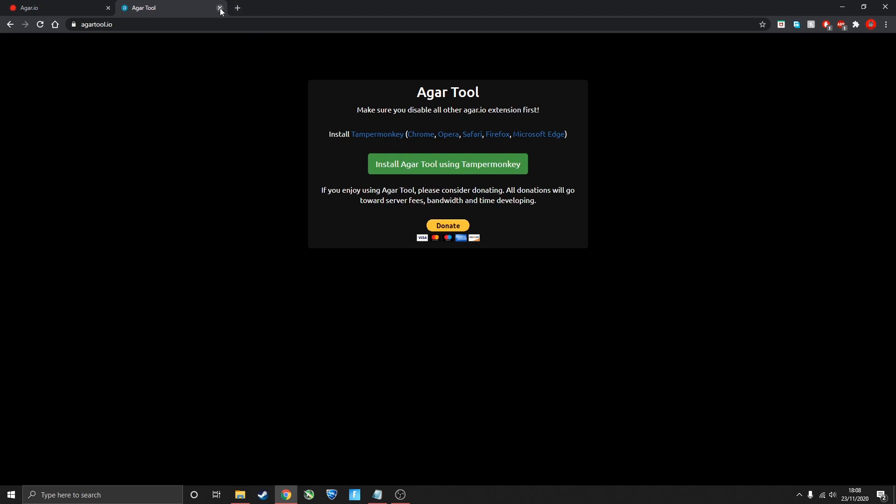
{"action": "left_click", "coordinate": [219, 7]}
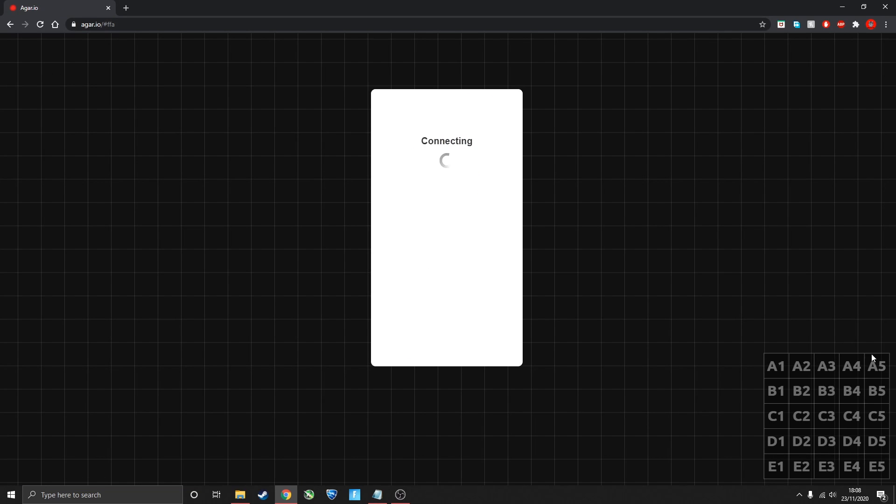
{"action": "mouse_move", "coordinate": [117, 70]}
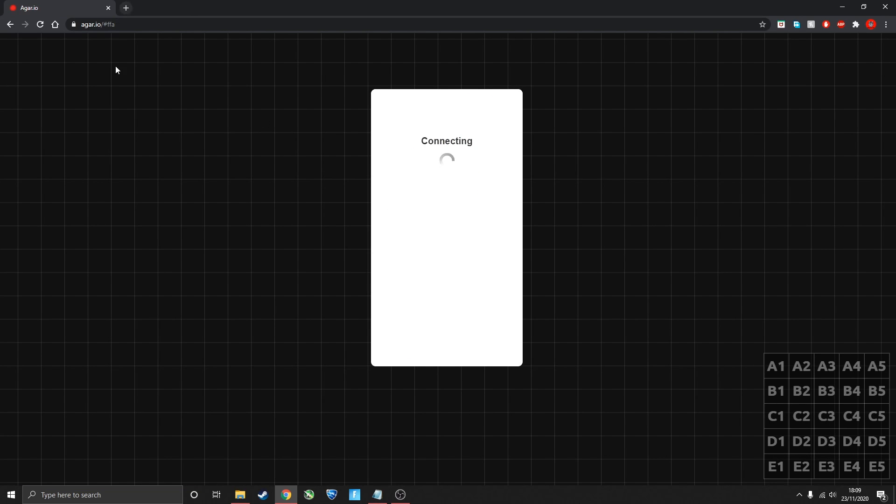
{"action": "mouse_move", "coordinate": [125, 8]}
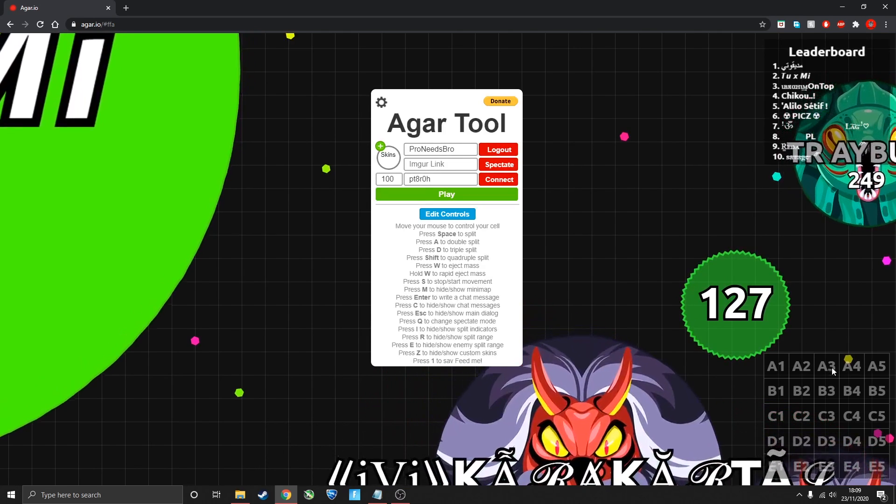
Leave the skin editor discarding the unsaved scribble and exit the Skins window
{"action": "left_click", "coordinate": [389, 155]}
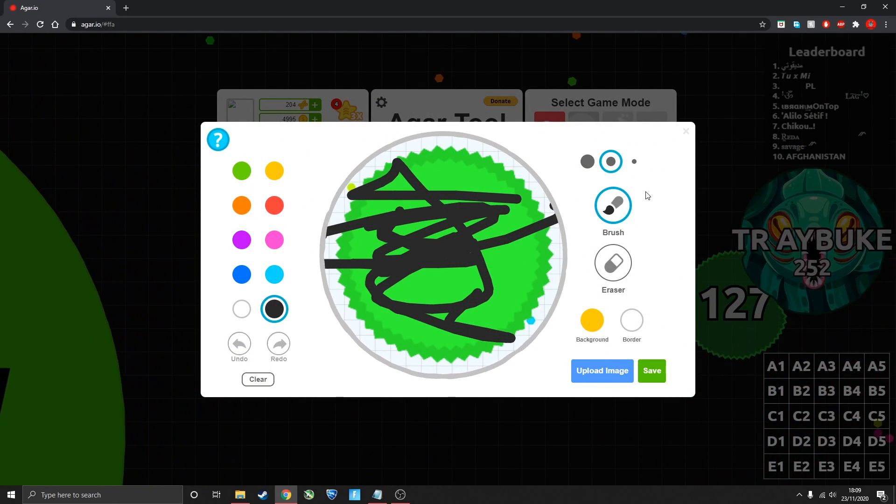
{"action": "left_click", "coordinate": [685, 131]}
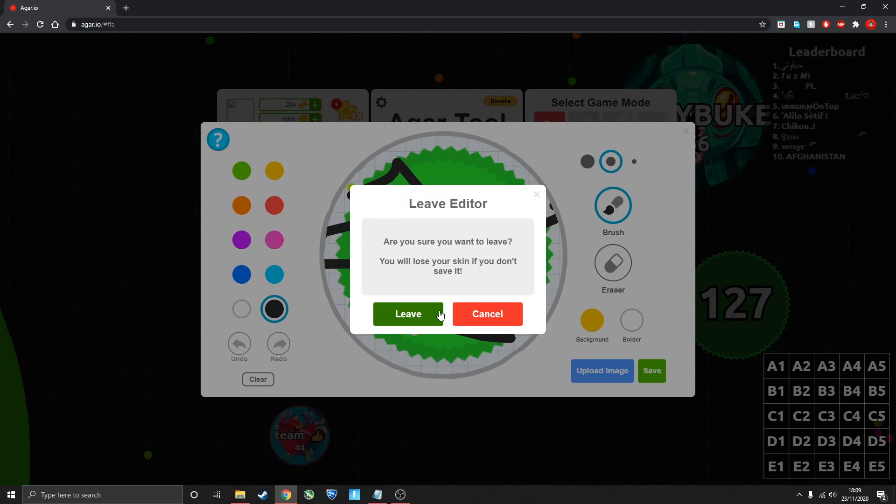
{"action": "left_click", "coordinate": [408, 313]}
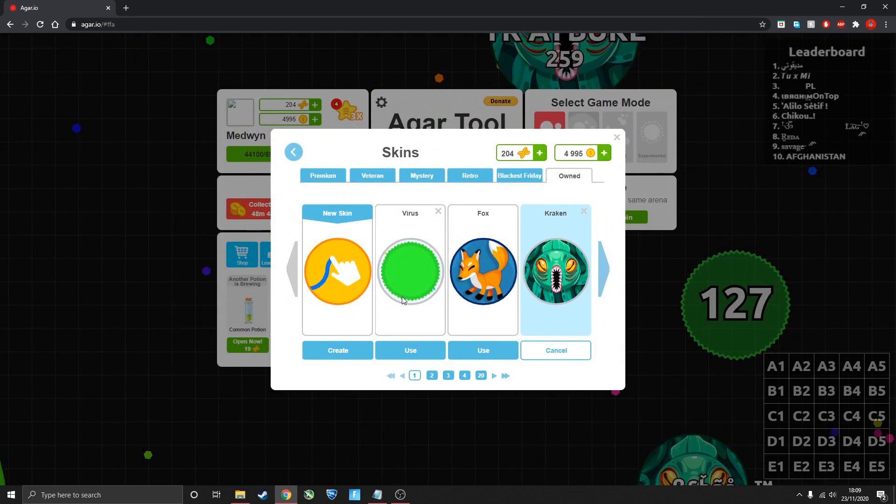
{"action": "left_click", "coordinate": [605, 270]}
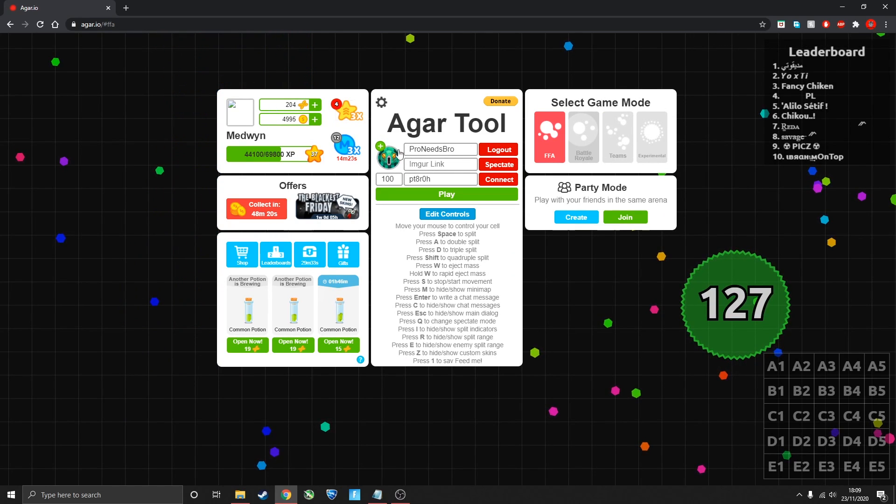
Open agario-skins.top in a new tab and browse the exclusive skins list for Nightfury
{"action": "left_click", "coordinate": [389, 159]}
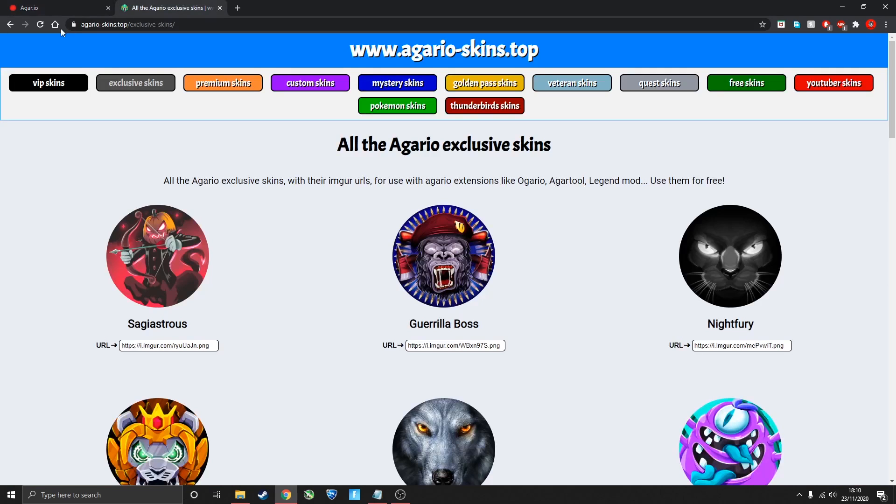
{"action": "left_click", "coordinate": [128, 25]}
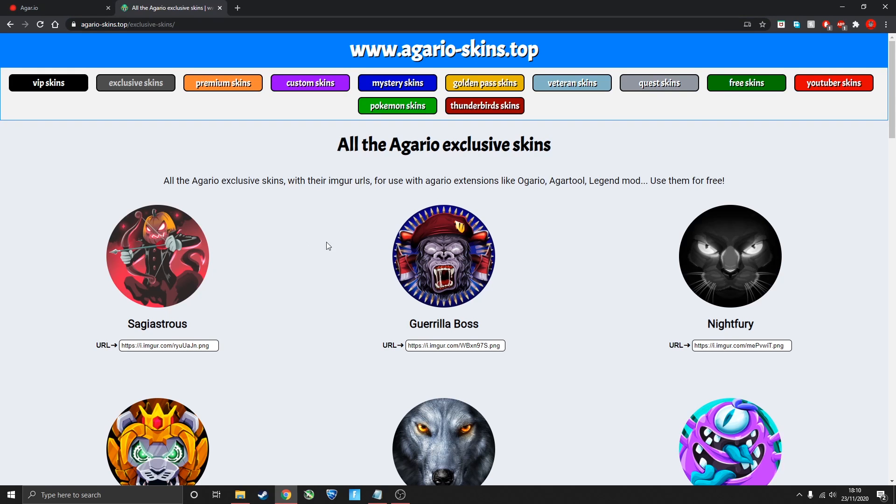
{"action": "scroll", "scroll_direction": "down", "scroll_amount": 3}
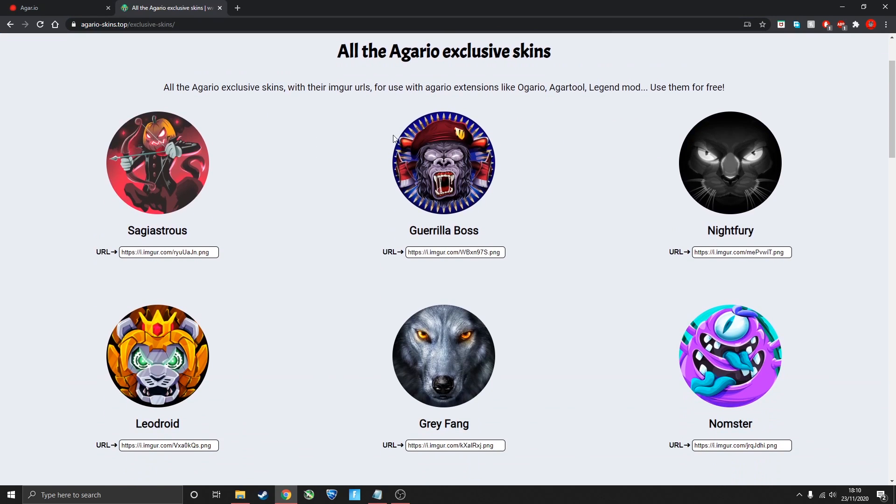
{"action": "scroll", "scroll_direction": "down", "scroll_amount": 3}
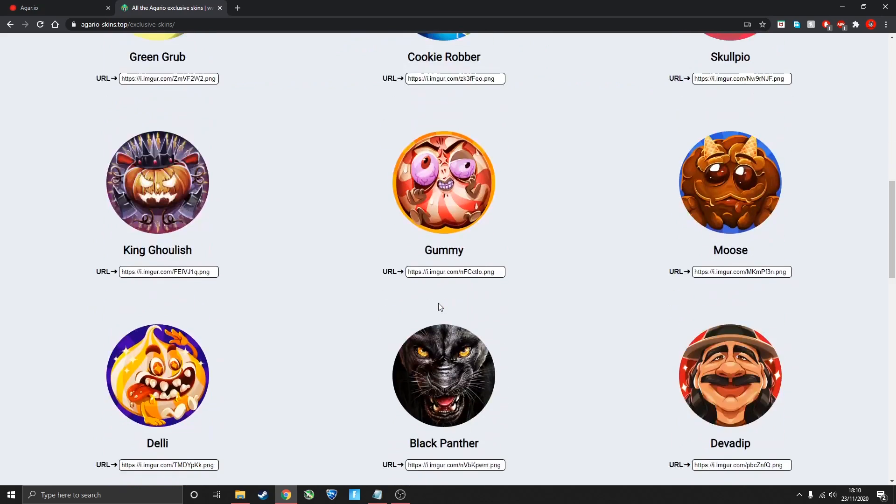
{"action": "scroll", "scroll_direction": "up", "scroll_amount": 3}
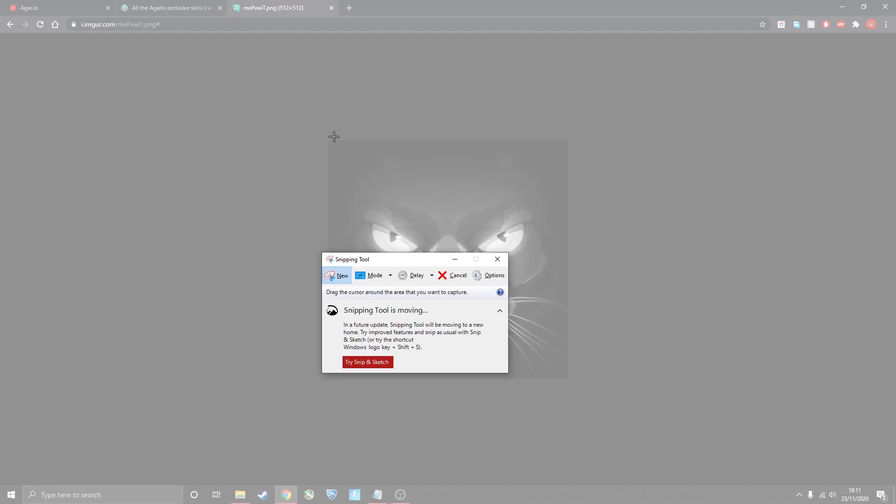
Snip the black cat image and save it as a PNG named 'c' in the agar.io skins folder
{"action": "left_click_drag", "start_coordinate": [333, 137], "coordinate": [573, 385]}
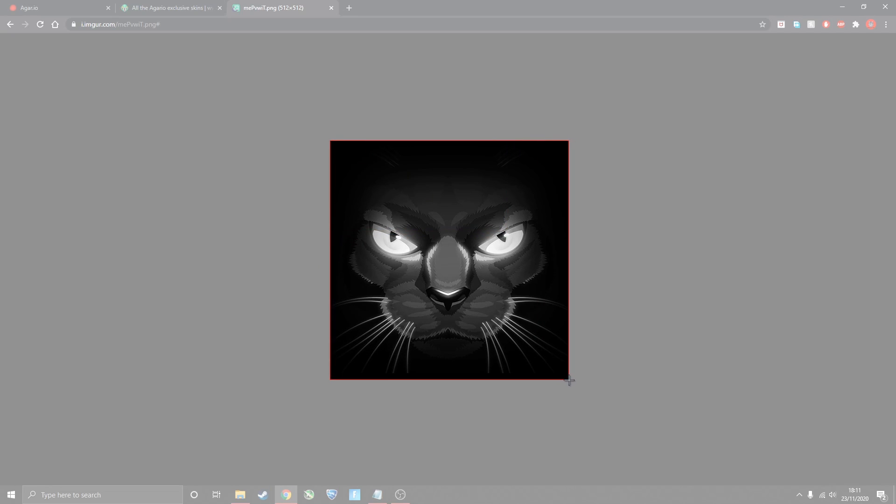
{"action": "left_click", "coordinate": [293, 72]}
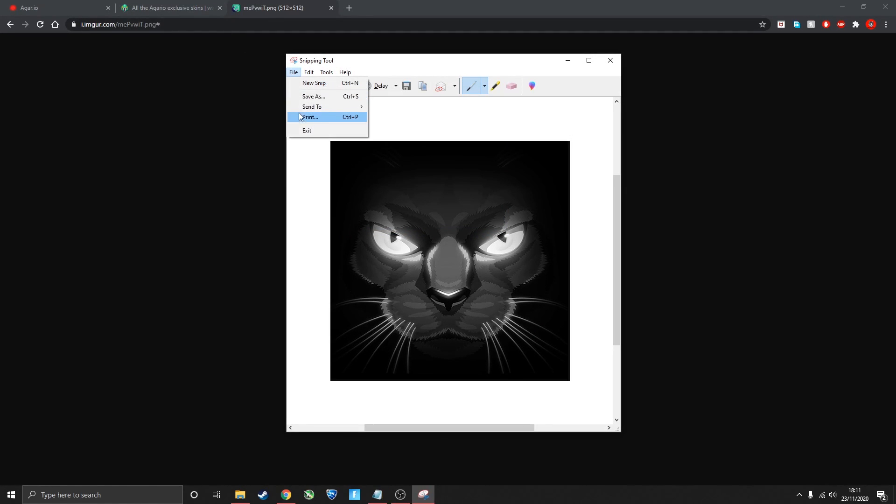
{"action": "left_click", "coordinate": [314, 97]}
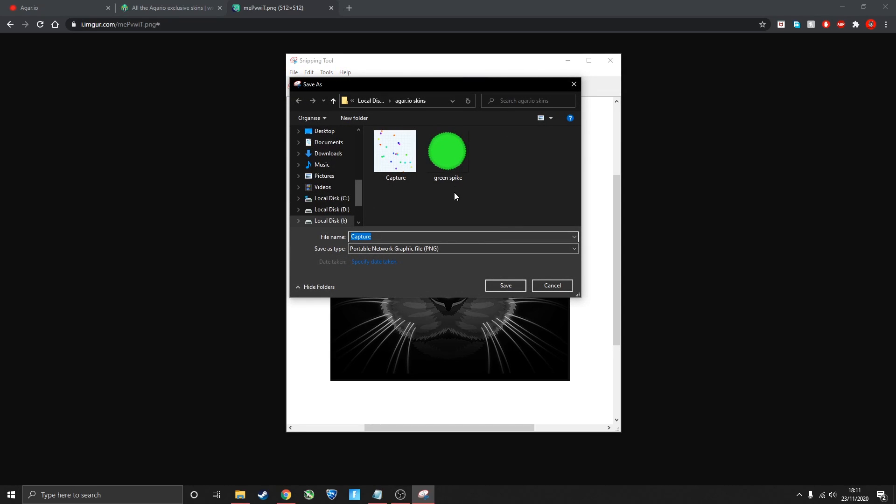
{"action": "type", "text": "c"}
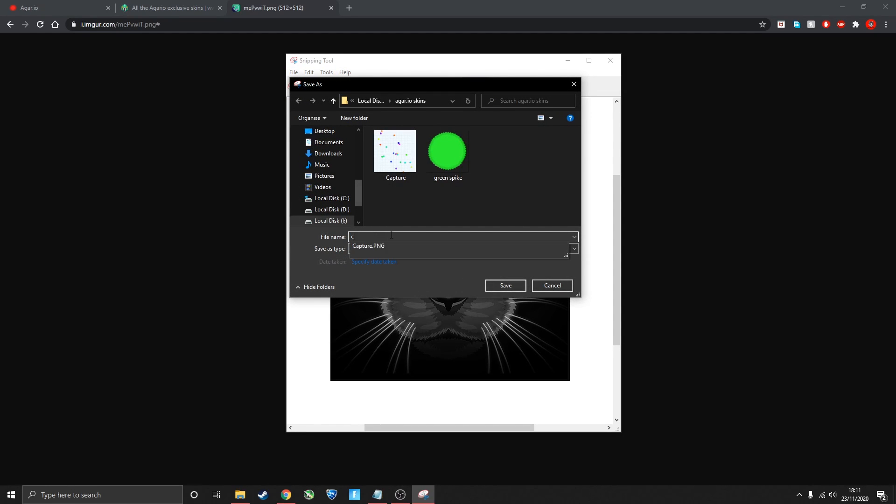
{"action": "left_click", "coordinate": [551, 286]}
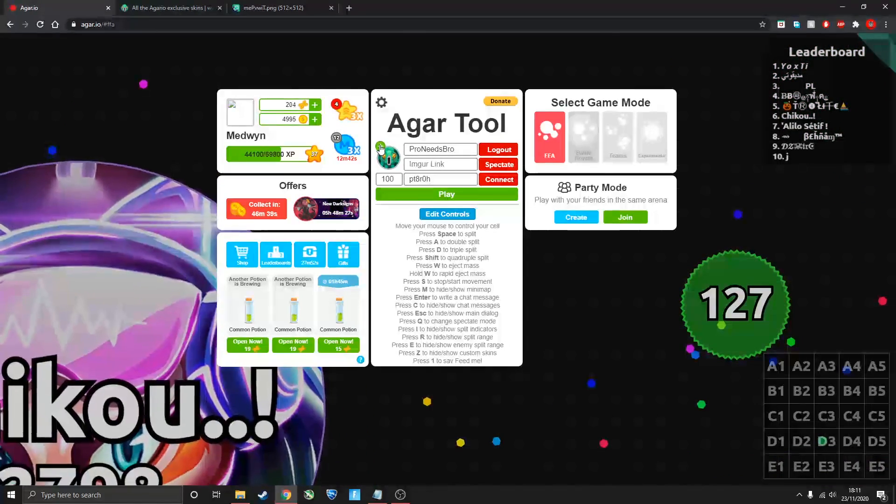
Upload the black cat picture as a new custom skin, scribble over it, then discard it
{"action": "left_click", "coordinate": [389, 152]}
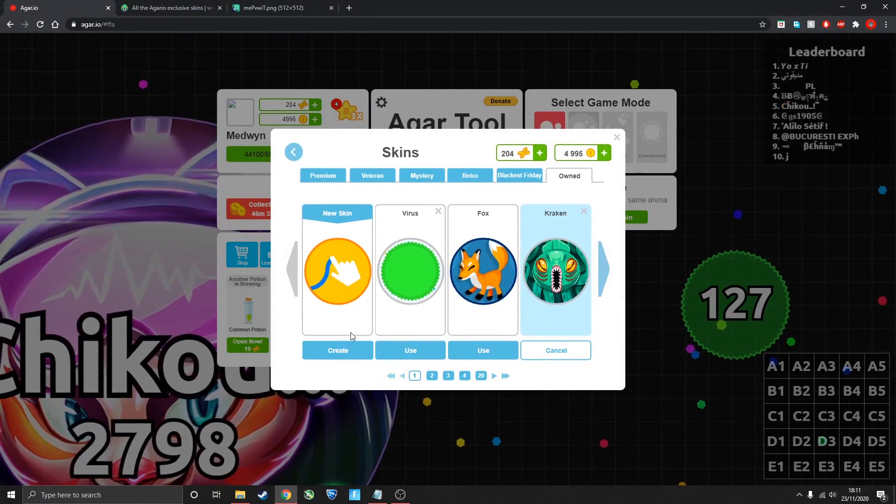
{"action": "left_click", "coordinate": [337, 350]}
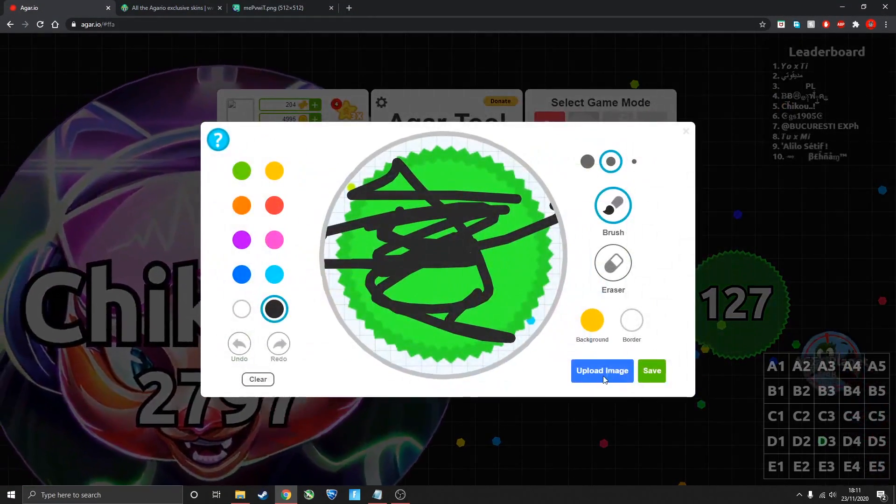
{"action": "left_click", "coordinate": [601, 371]}
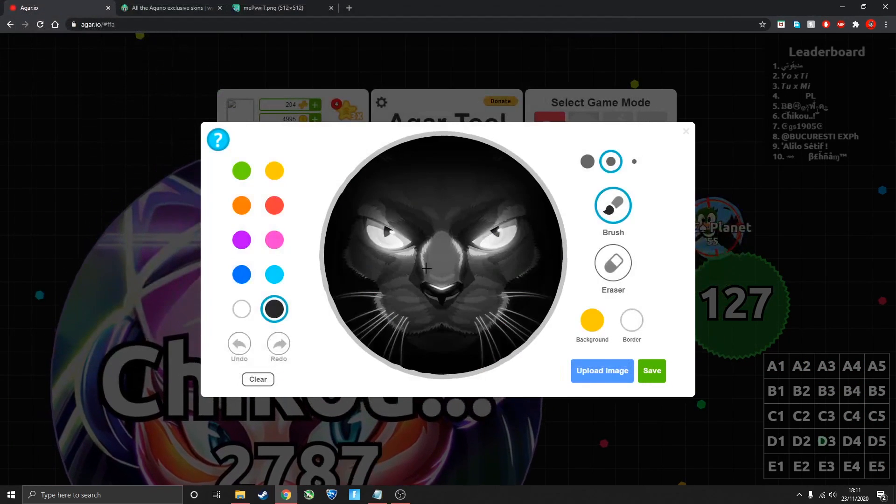
{"action": "left_click_drag", "start_coordinate": [366, 240], "coordinate": [544, 286]}
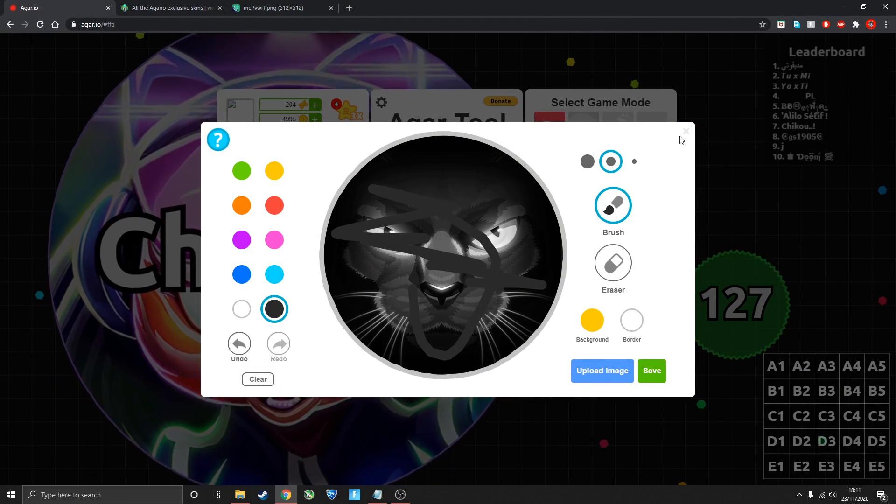
{"action": "left_click", "coordinate": [685, 130]}
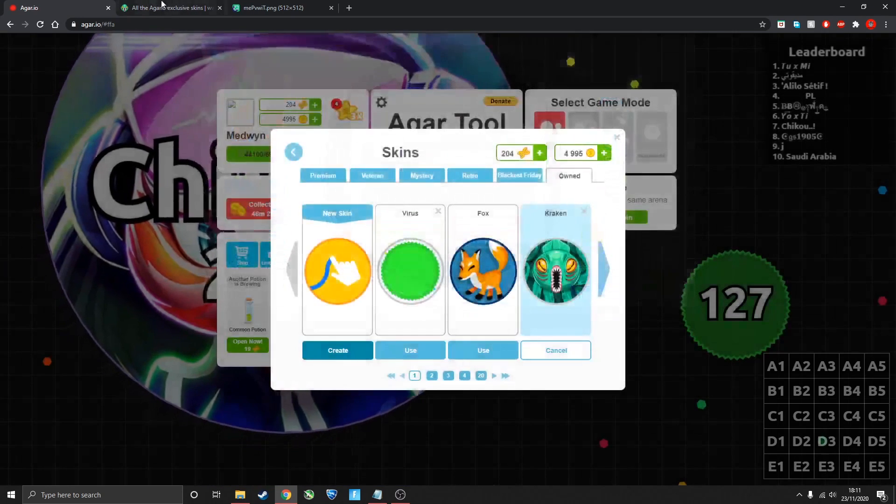
Close the black cat imgur image tab and scroll the agario-skins.top page
{"action": "left_click", "coordinate": [269, 7]}
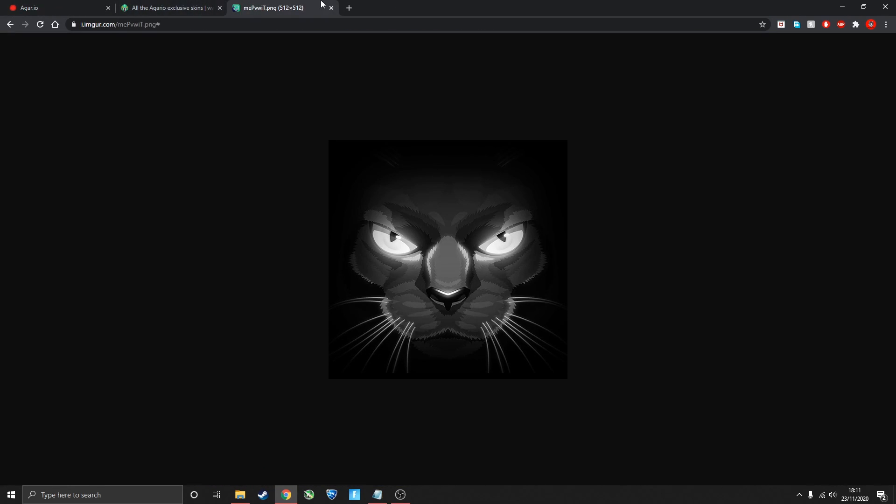
{"action": "left_click", "coordinate": [331, 7]}
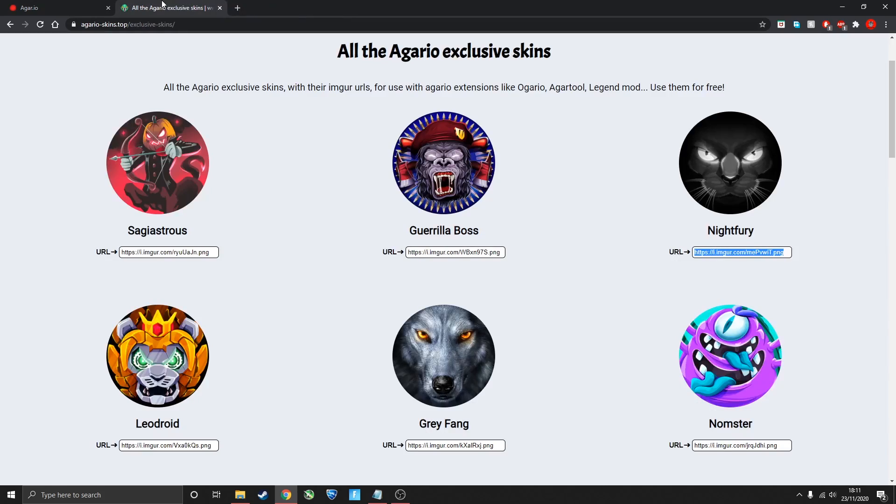
{"action": "scroll", "scroll_direction": "down", "scroll_amount": 3}
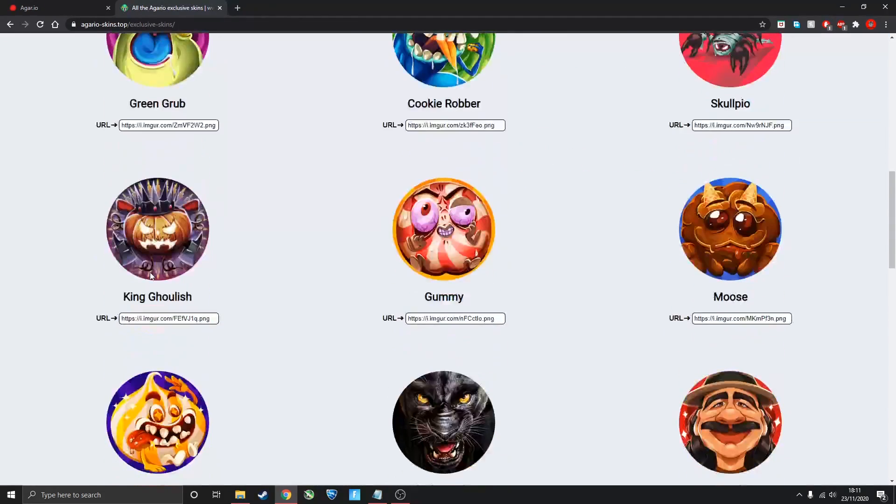
{"action": "scroll", "scroll_direction": "down", "scroll_amount": 3}
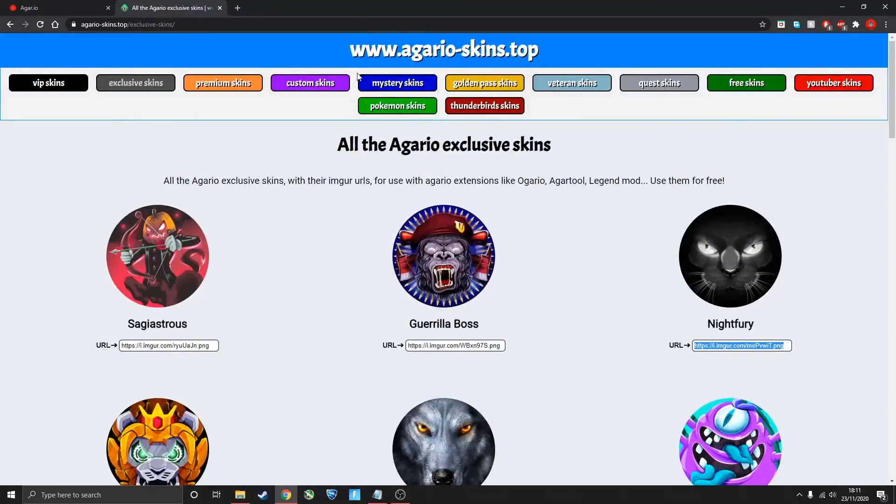
Show the premium skins list, then return to the Agar.io game tab
{"action": "left_click", "coordinate": [223, 83]}
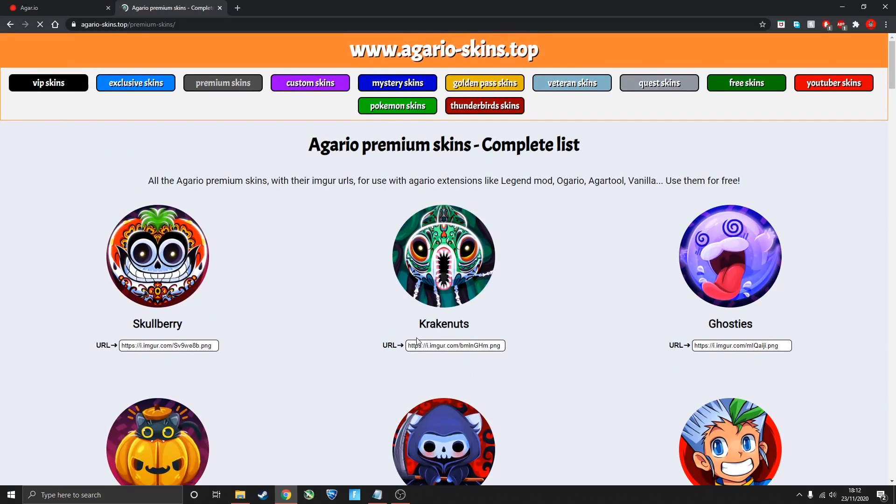
{"action": "left_click", "coordinate": [54, 7]}
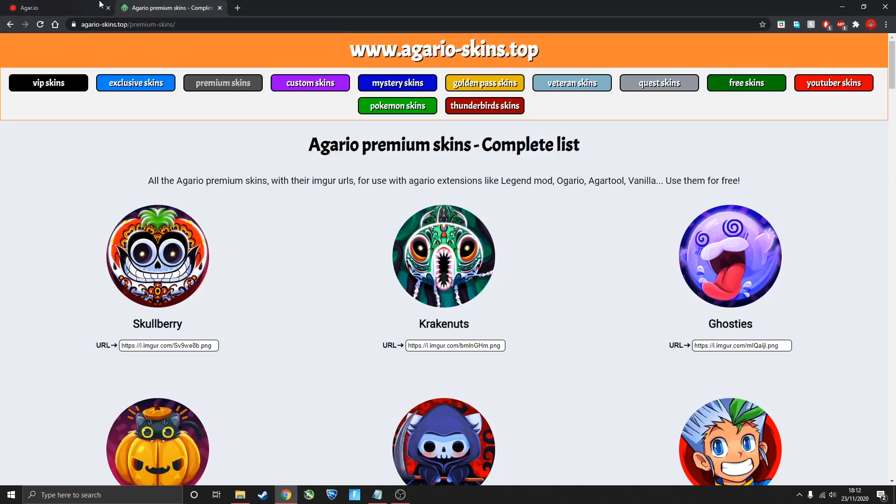
{"action": "mouse_move", "coordinate": [48, 8]}
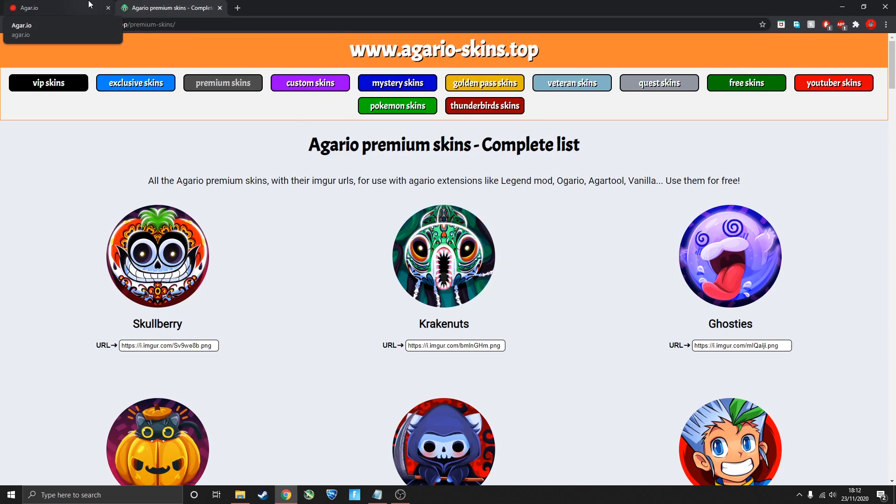
{"action": "left_click", "coordinate": [52, 8]}
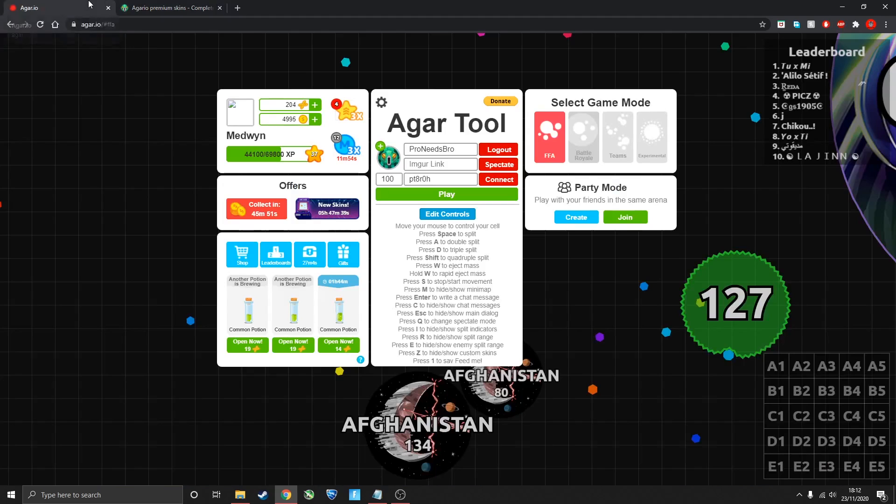